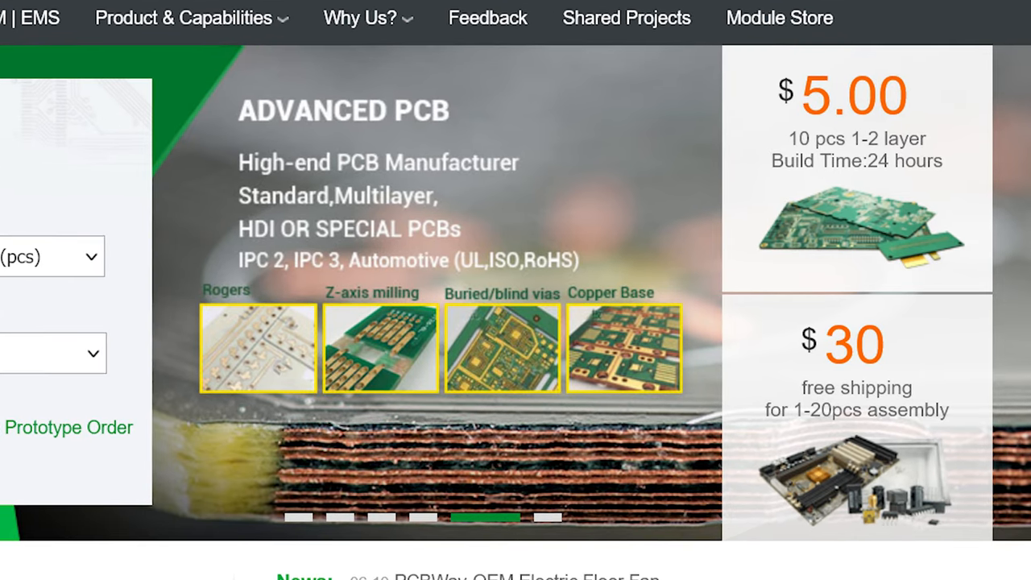
scroll("down", 3)
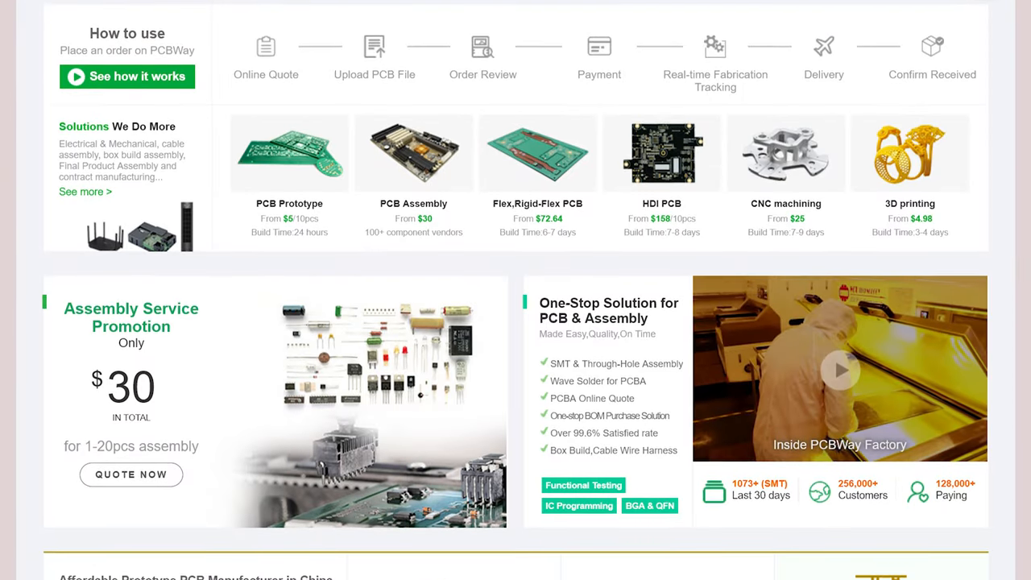
scroll("down", 3)
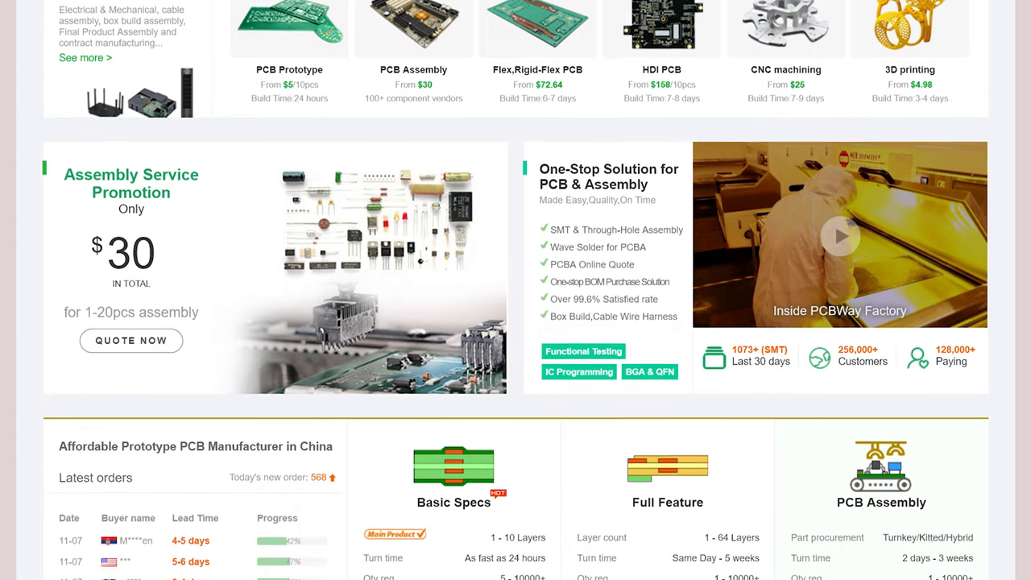
scroll("down", 3)
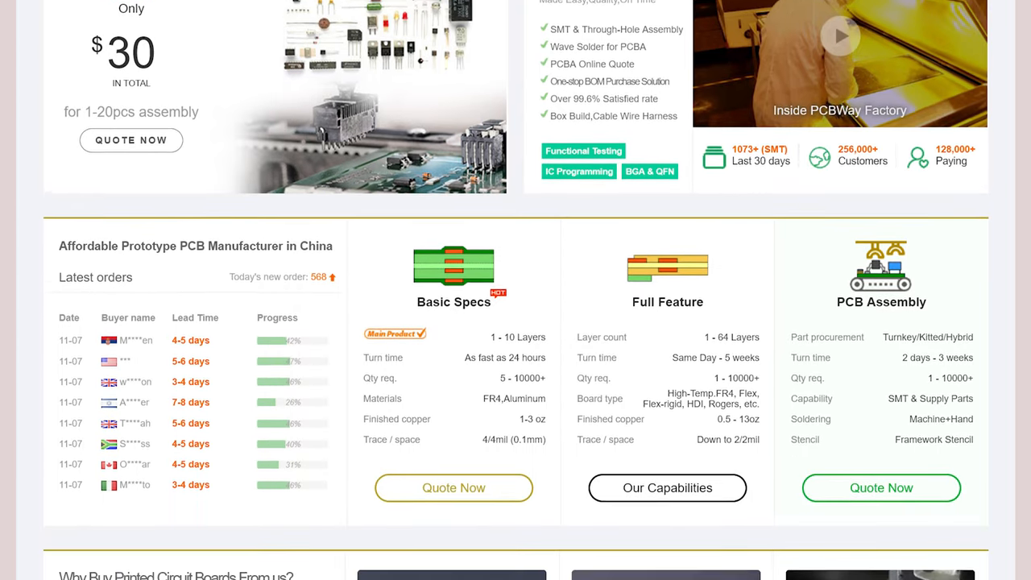
scroll("down", 3)
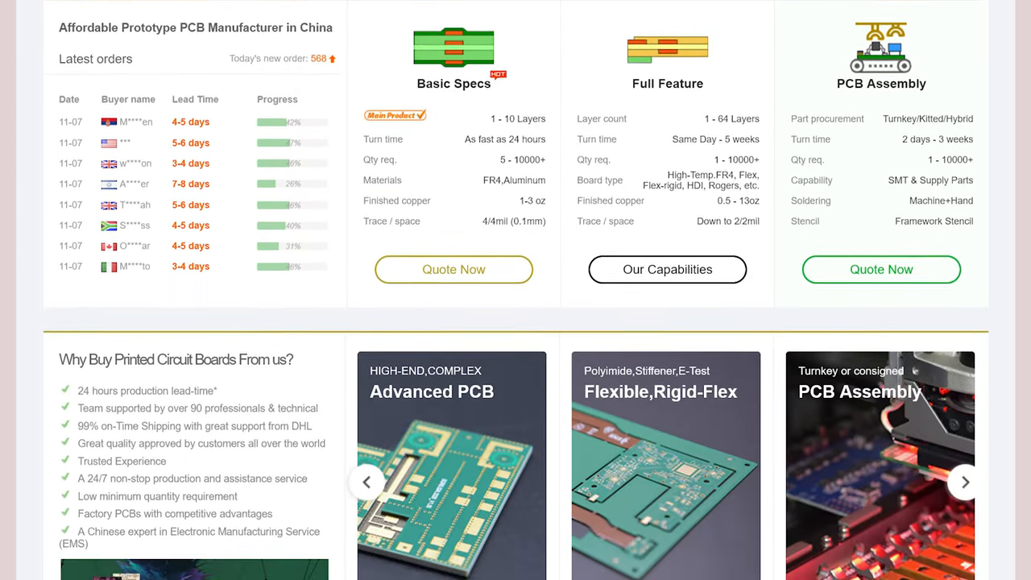
scroll("down", 3)
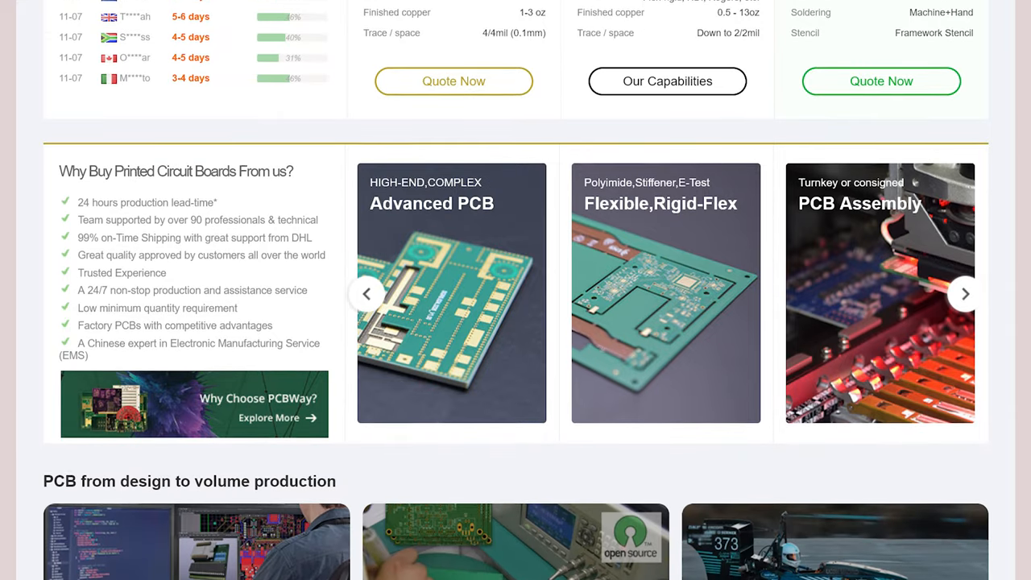
scroll("down", 3)
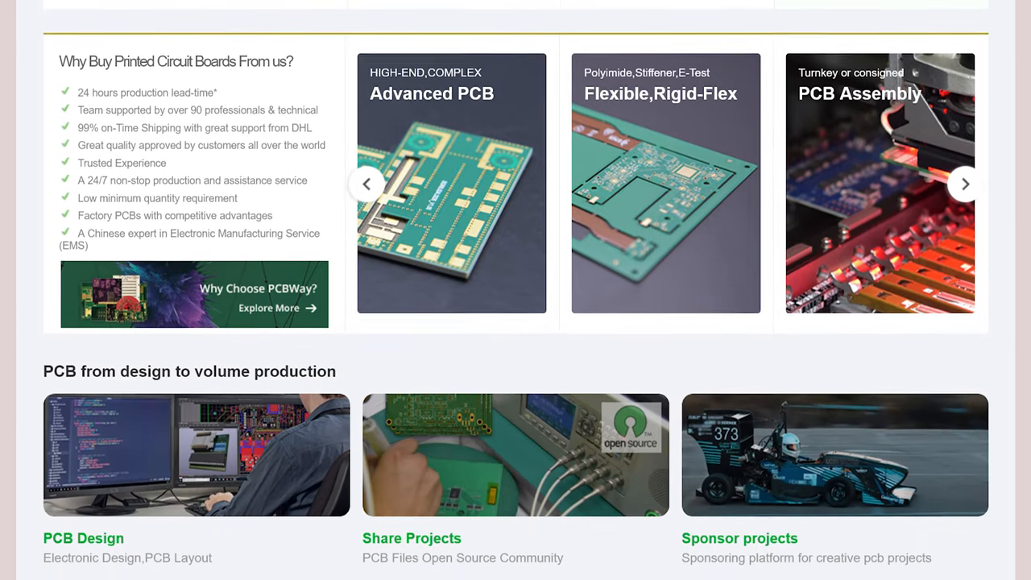